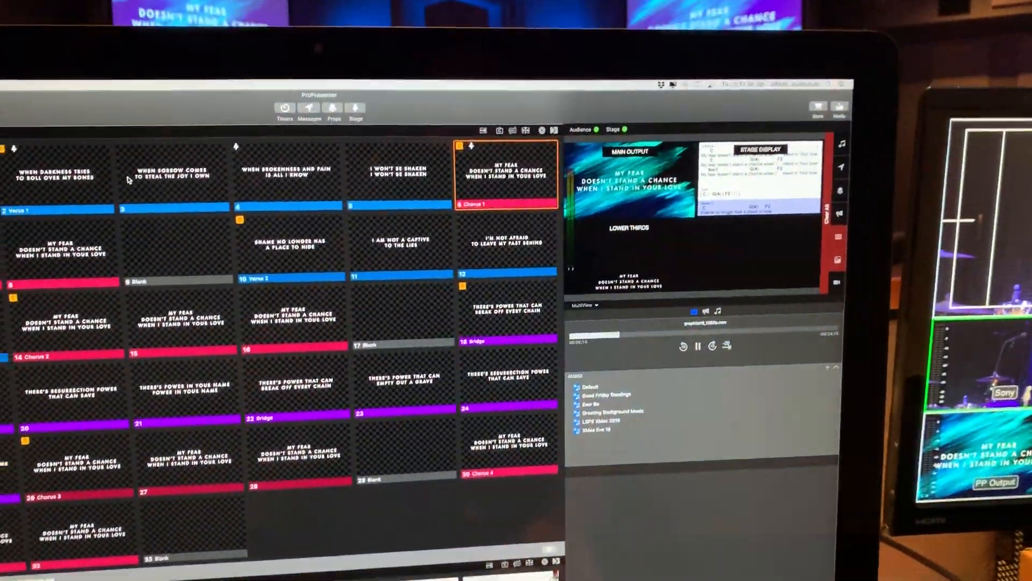
Select the Lyrics Lower Thirds audience screen in Screen Configuration, output to NDI 1
left_click(253, 187)
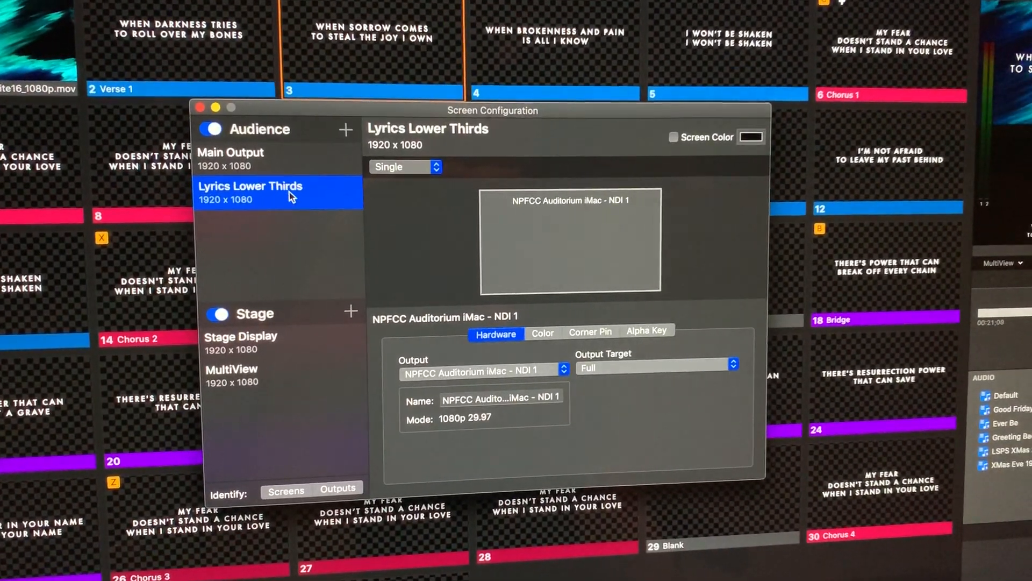
left_click(481, 368)
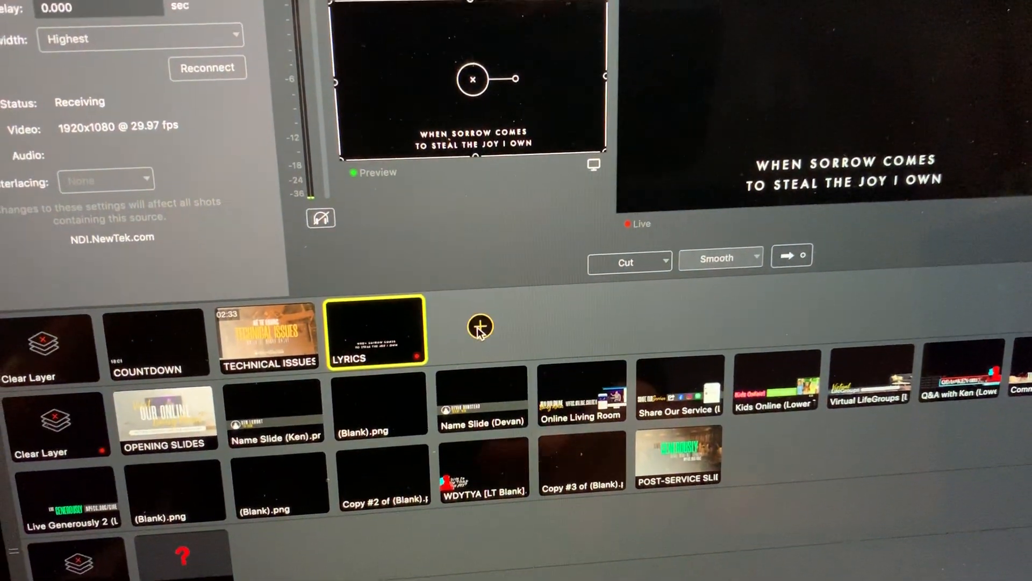
left_click(480, 327)
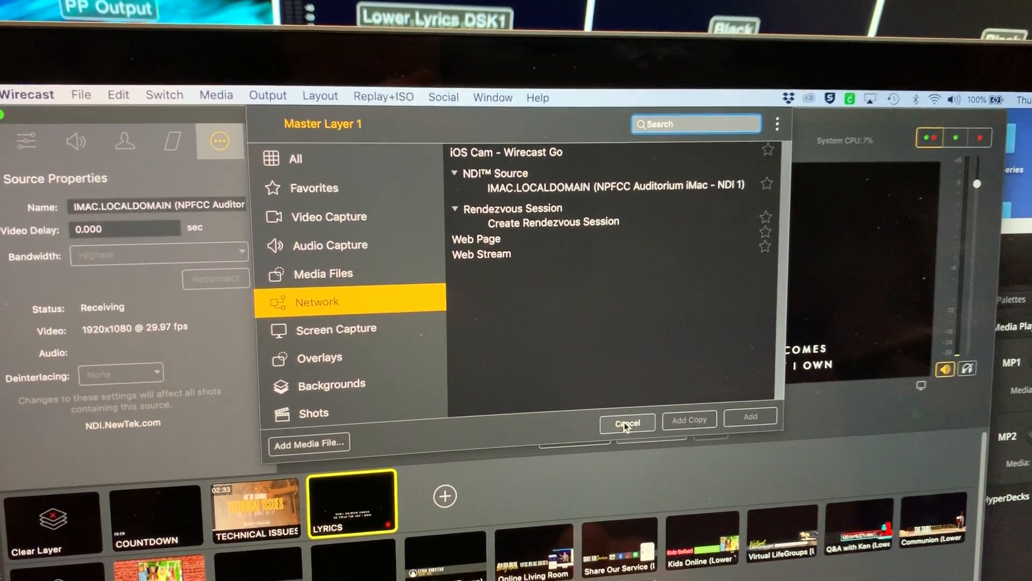
left_click(626, 422)
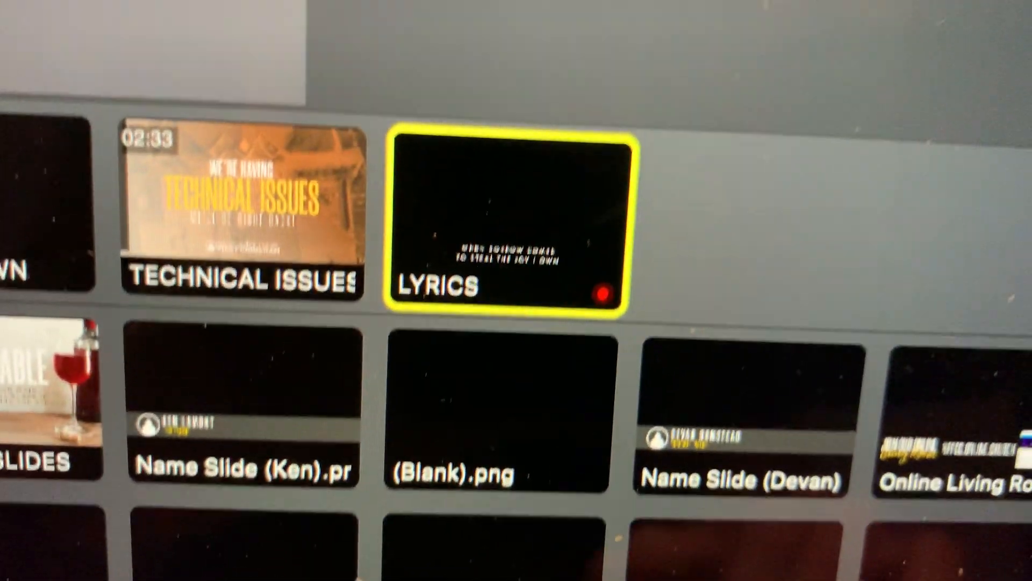